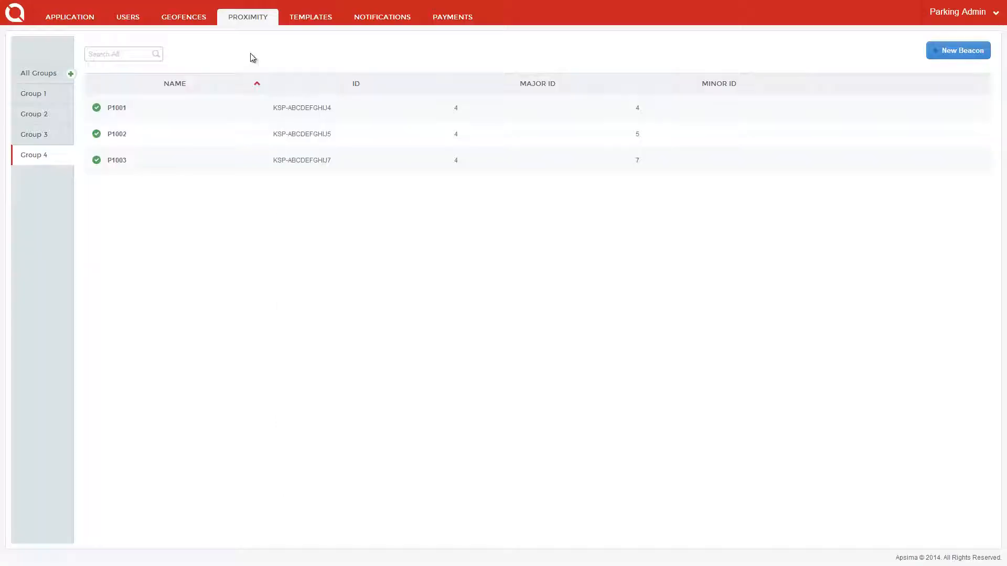
mouse_move(256, 49)
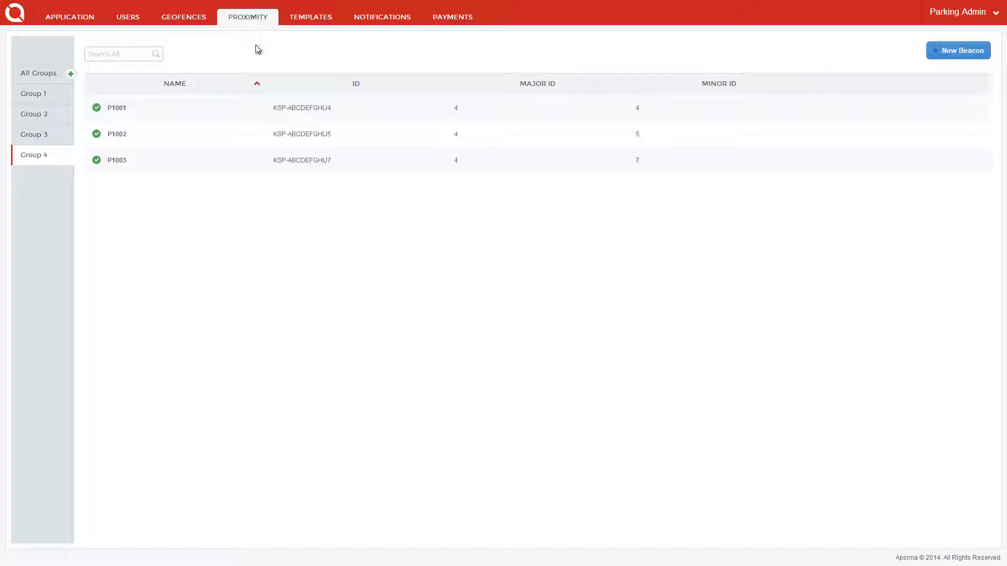
mouse_move(258, 55)
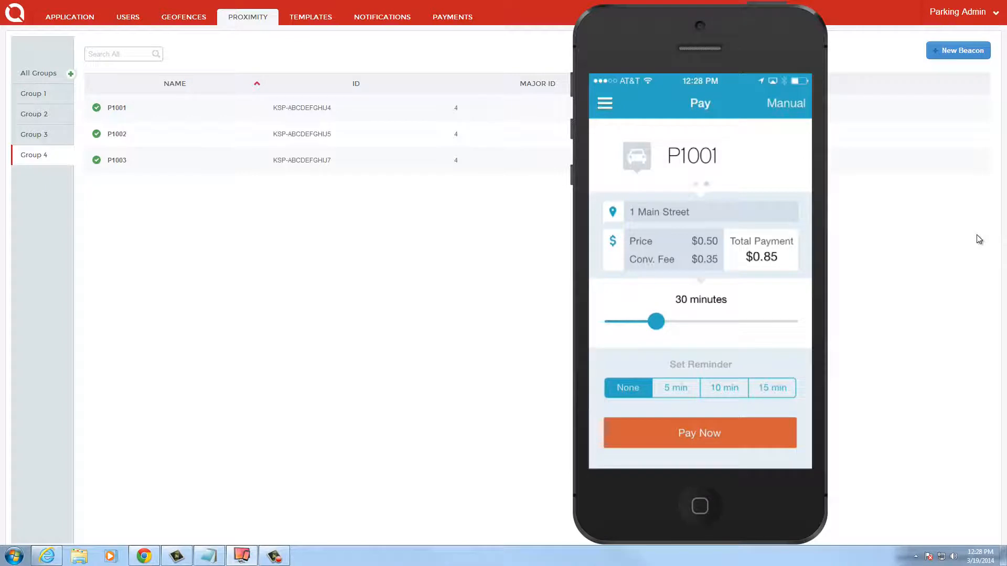
Step: Set a 60-minute P1001 session and proceed to the $1.35 payment review
left_click(676, 387)
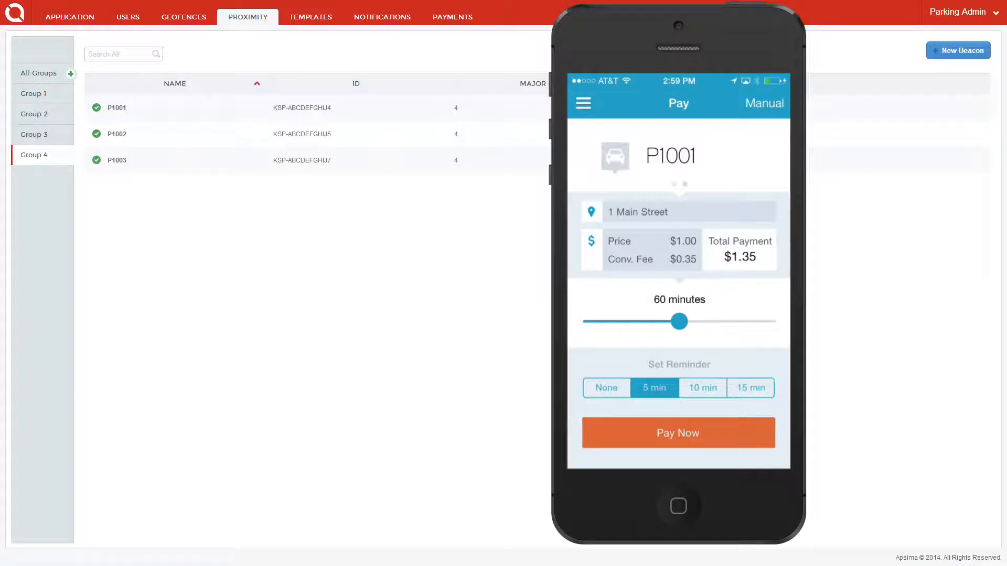
left_click(677, 432)
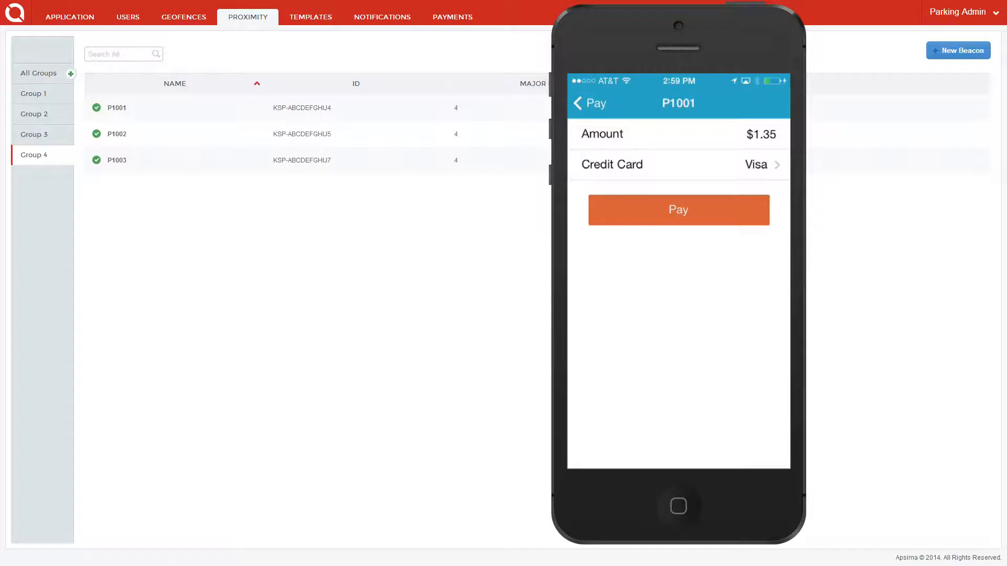
Step: Pay $1.35 for P1001 with the Visa card and confirm the parking order
left_click(677, 164)
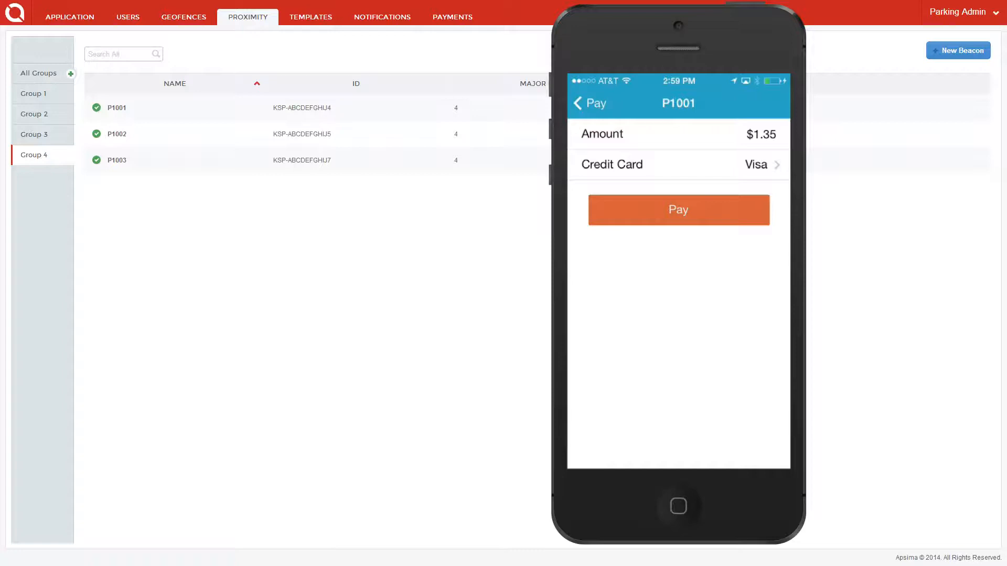
left_click(678, 210)
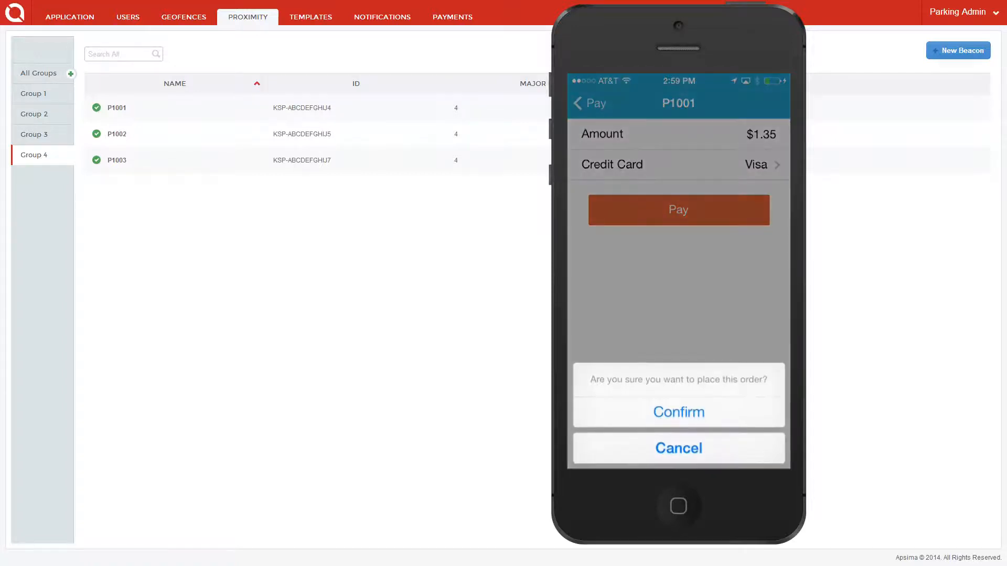
left_click(678, 449)
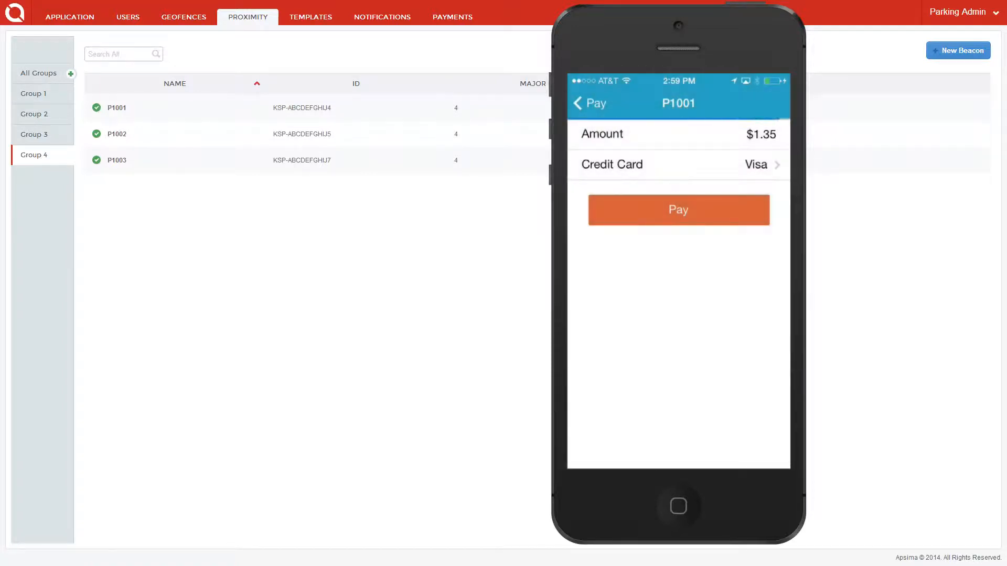
left_click(678, 210)
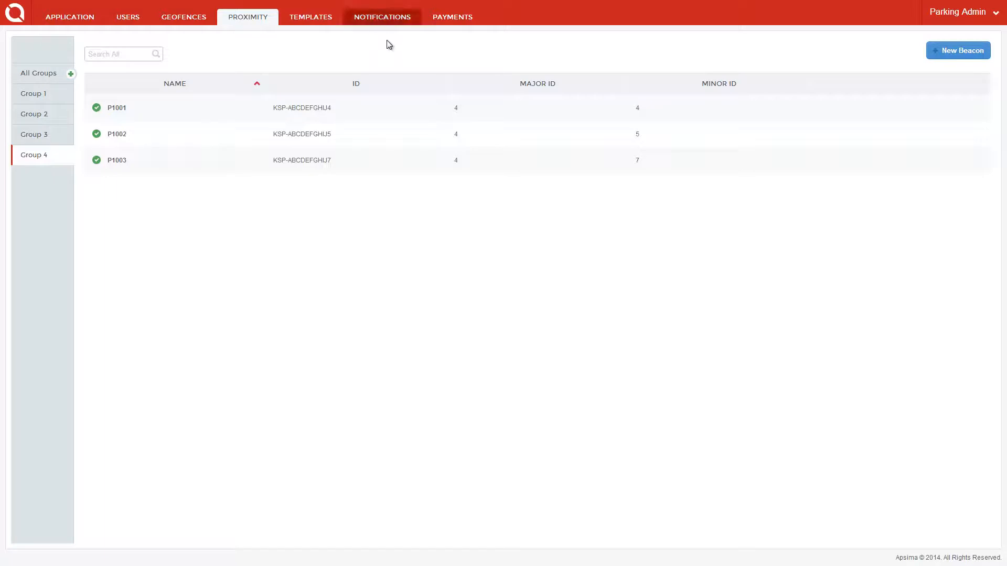
Step: Switch to the NOTIFICATIONS tab to view the sent-notifications list
left_click(382, 17)
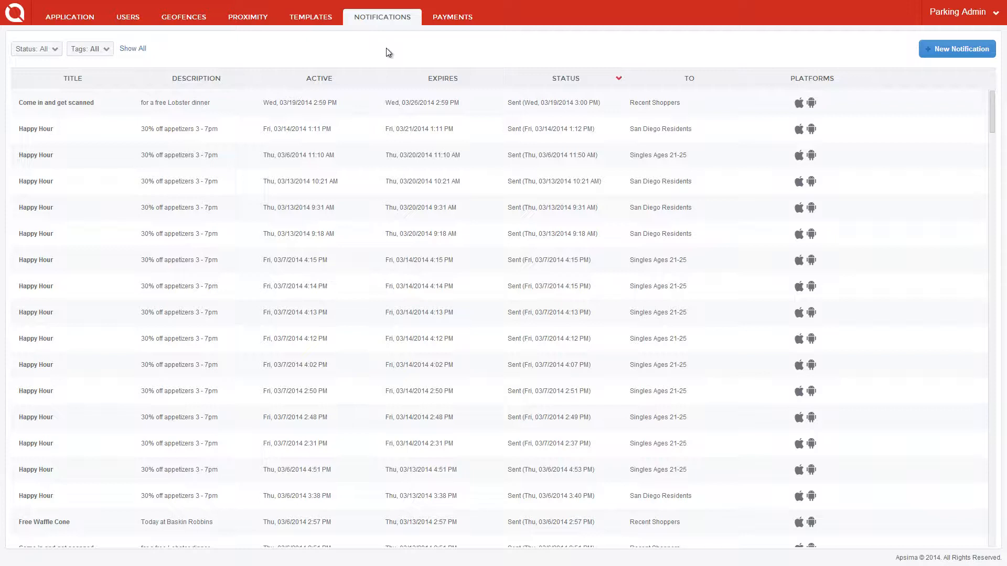
mouse_move(804, 55)
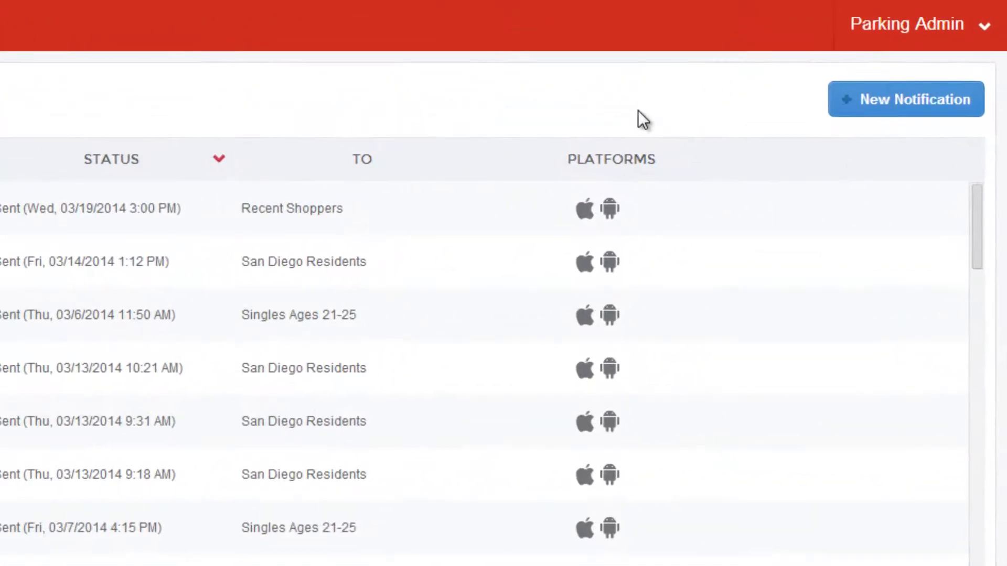
mouse_move(789, 120)
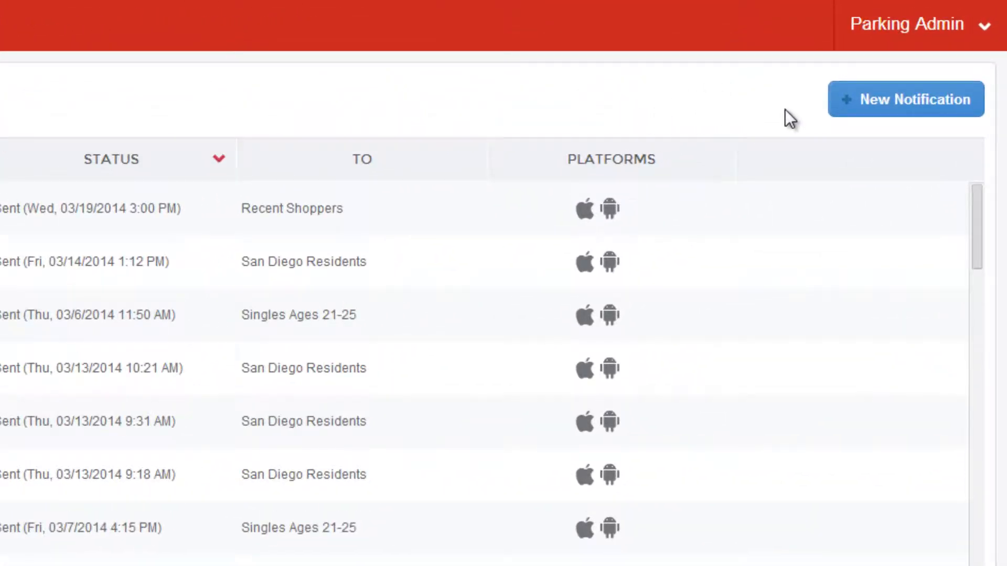
Step: Start a Happy Hour template notification targeting the 'Singles Ages 21-25' tag
left_click(906, 99)
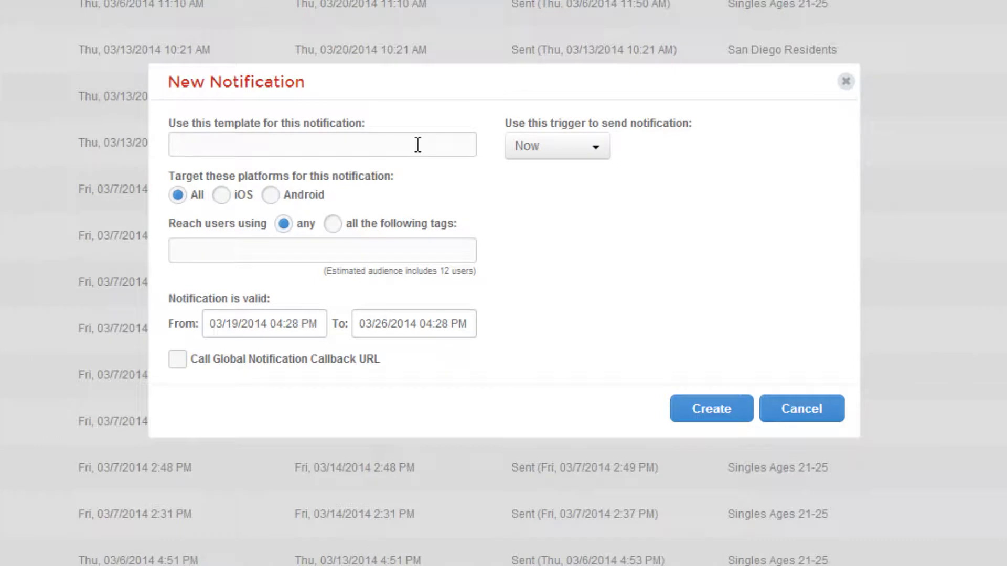
left_click(321, 143)
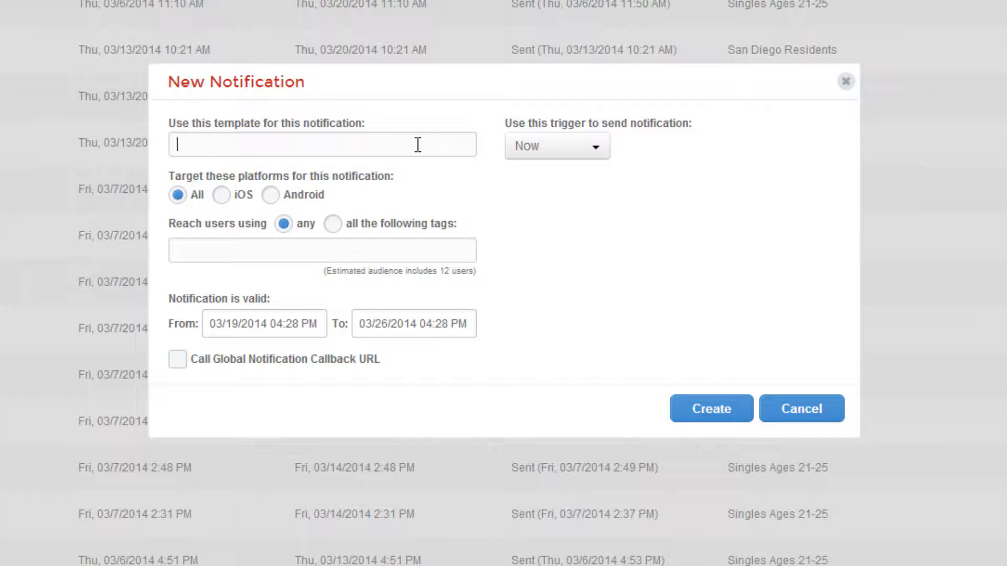
type("h")
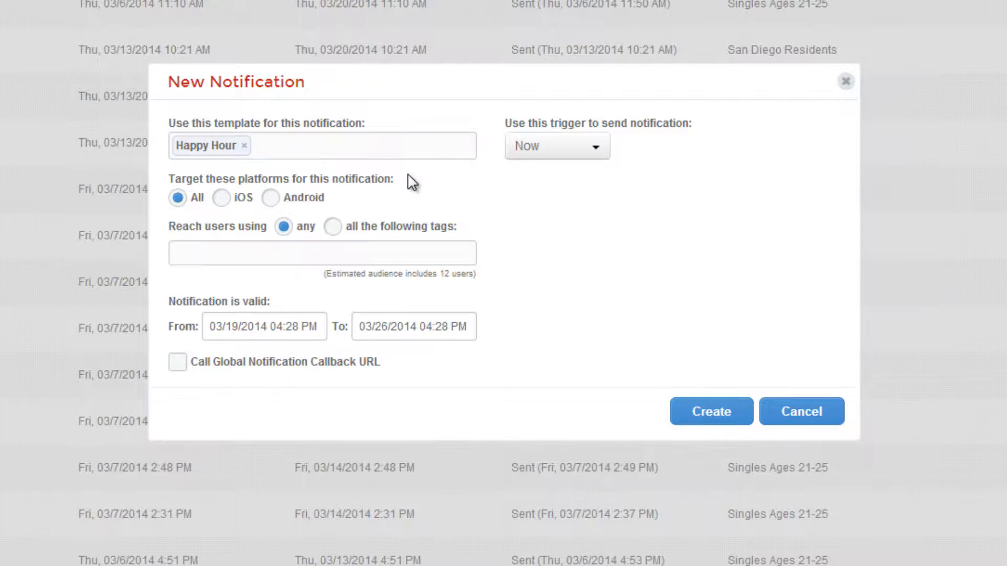
mouse_move(369, 197)
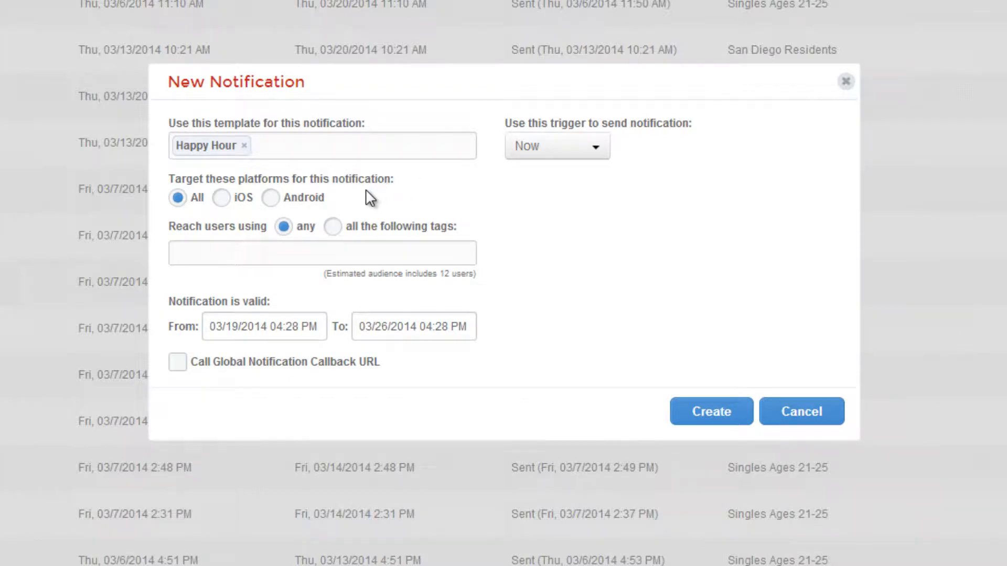
mouse_move(363, 197)
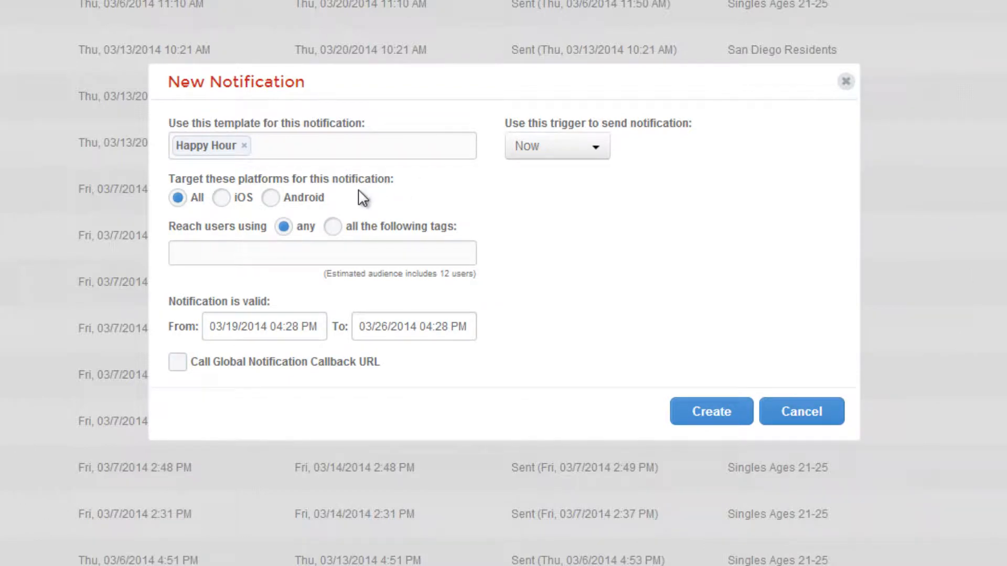
mouse_move(340, 200)
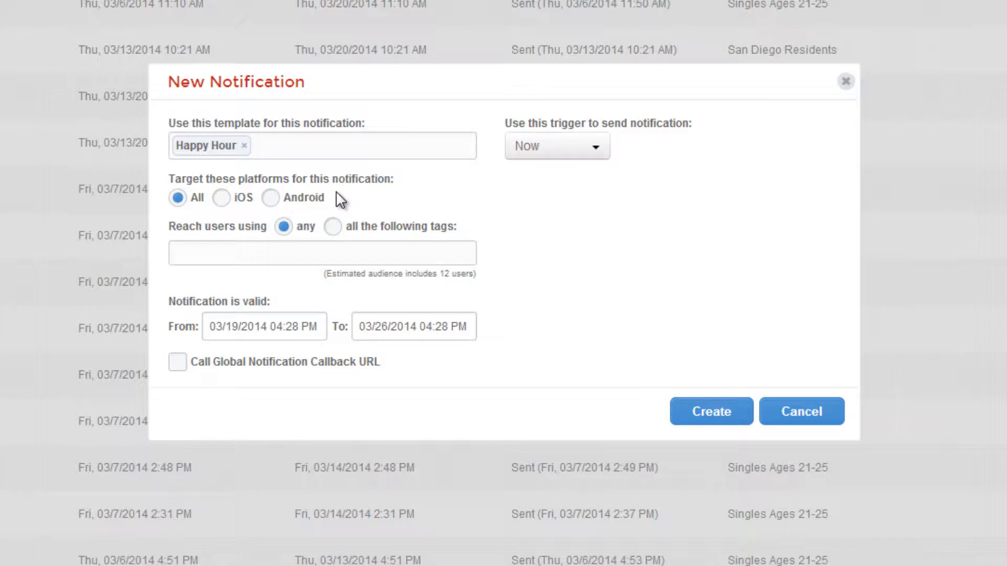
mouse_move(338, 210)
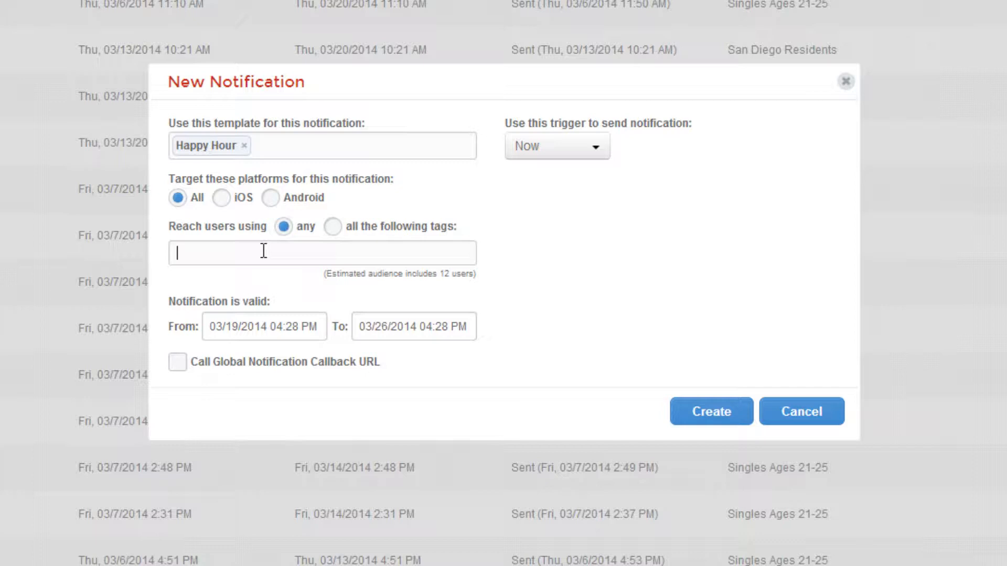
type("si")
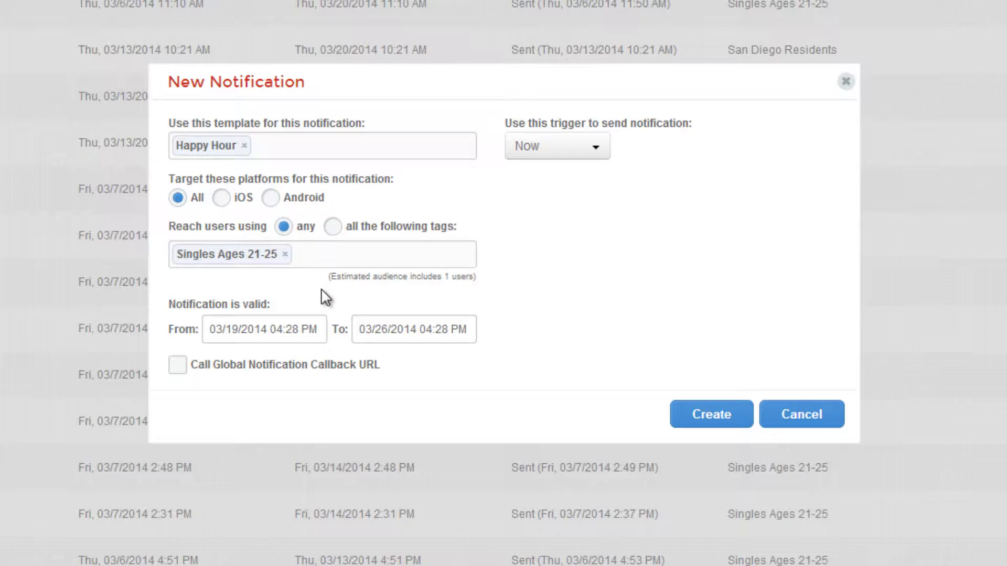
mouse_move(620, 225)
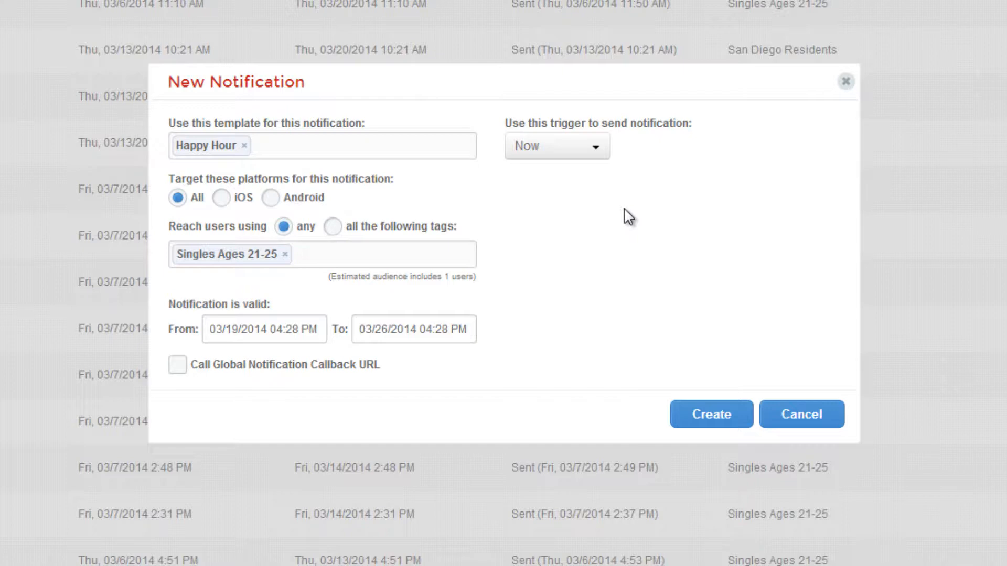
mouse_move(634, 183)
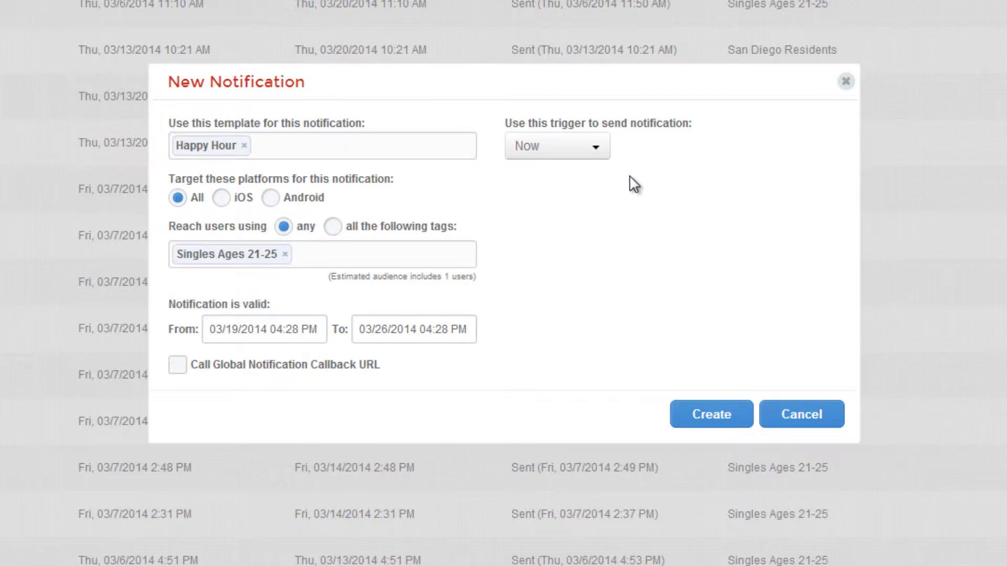
left_click(386, 254)
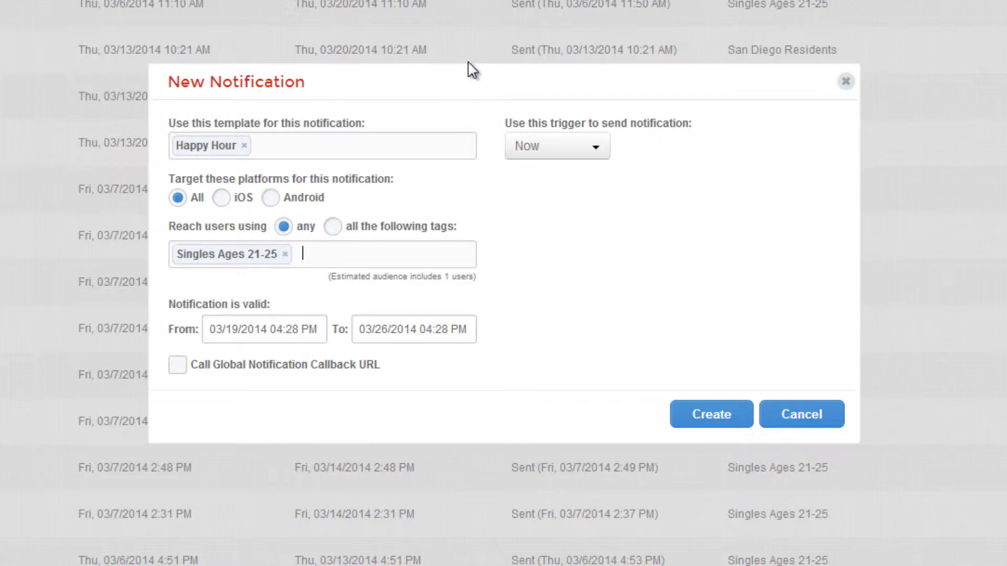
Step: Switch the trigger from Now to Proximity and assign the suggested proximity group
left_click(556, 146)
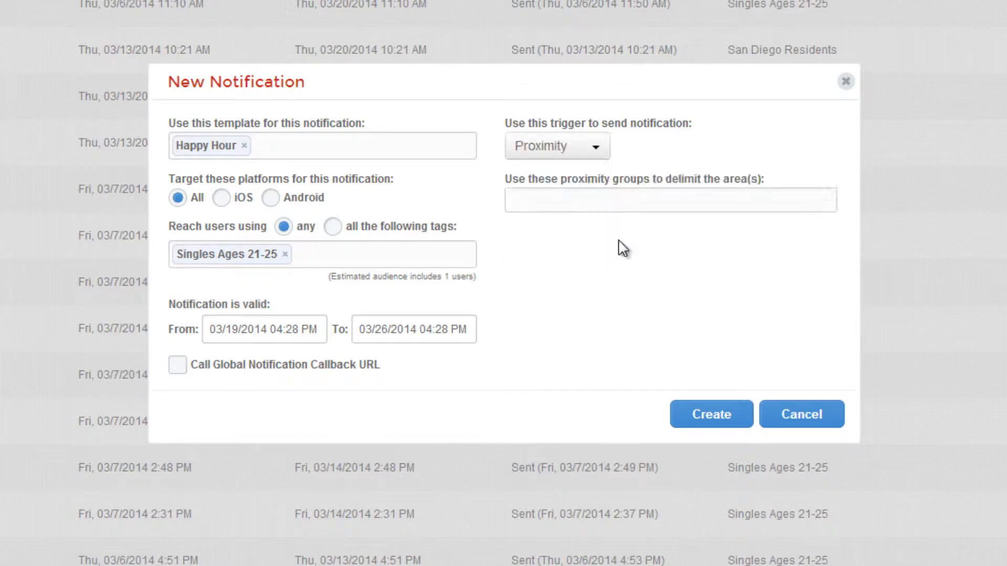
left_click(669, 200)
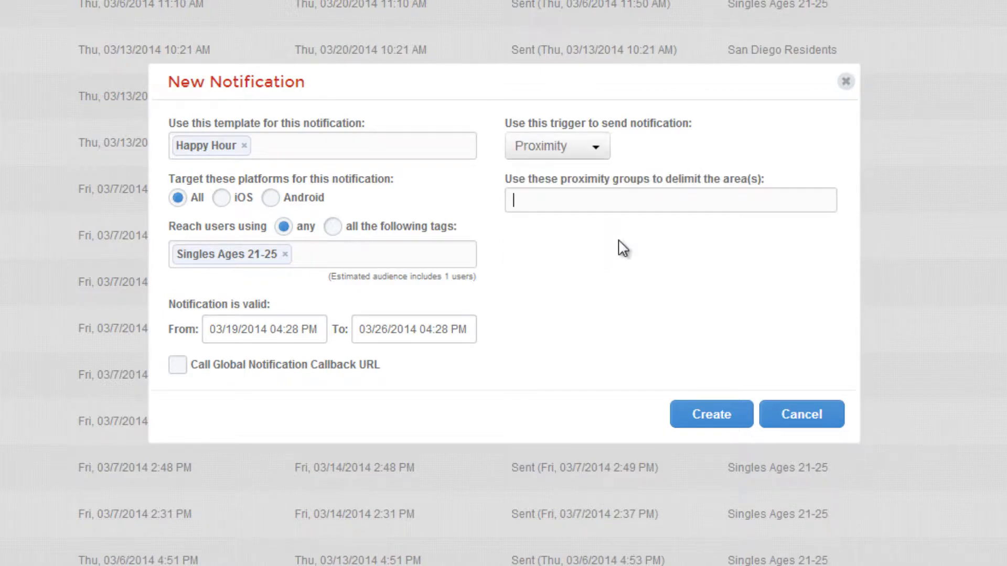
type("g")
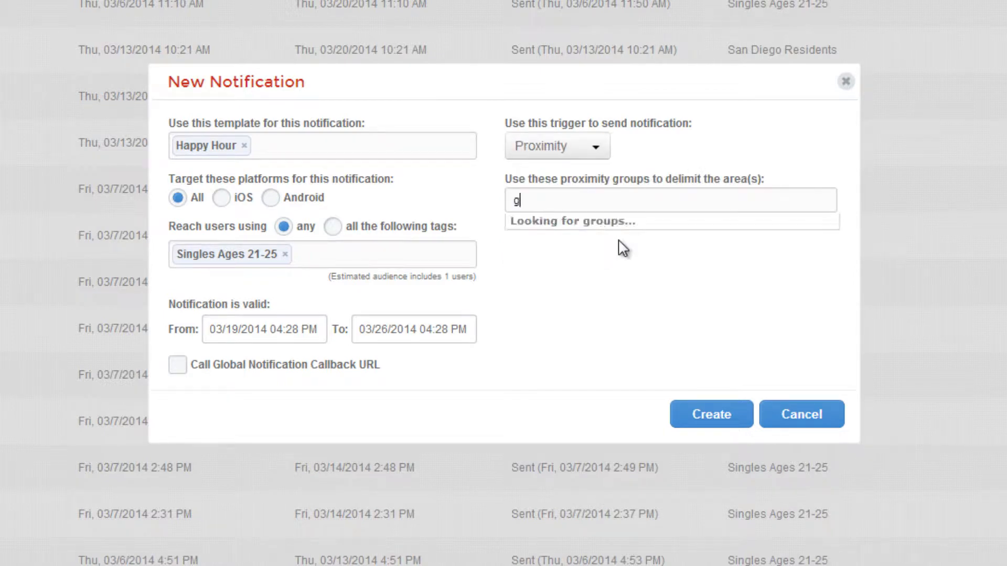
left_click(571, 221)
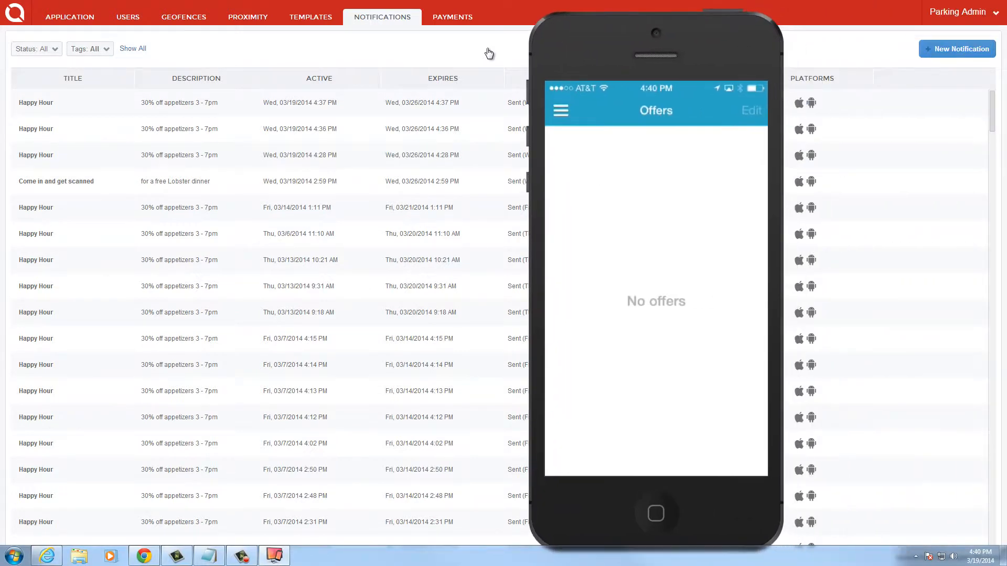
mouse_move(867, 46)
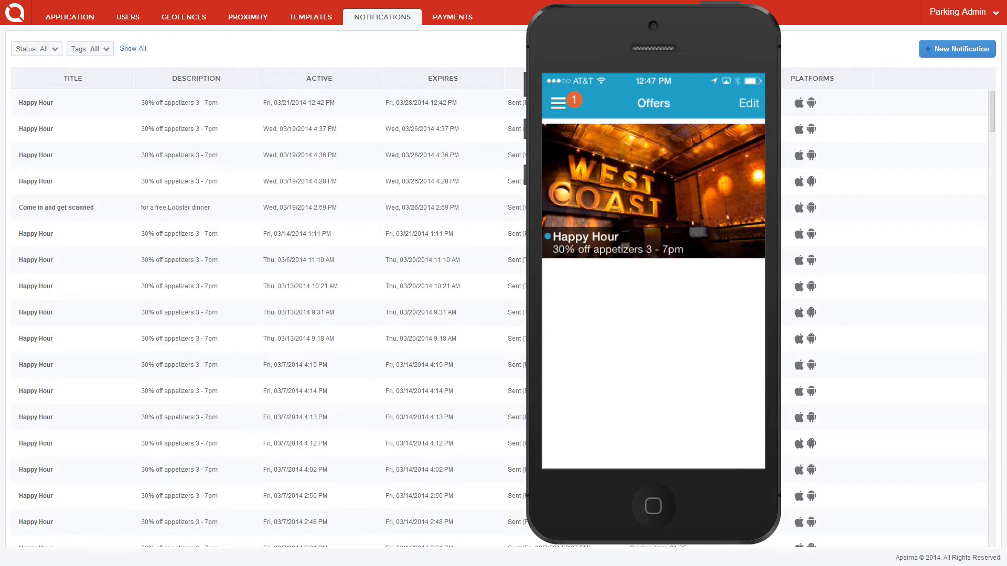
Step: Inspect the $0.85 1 Main Street payment under Settings > Payments, then return to the menu
left_click(558, 102)
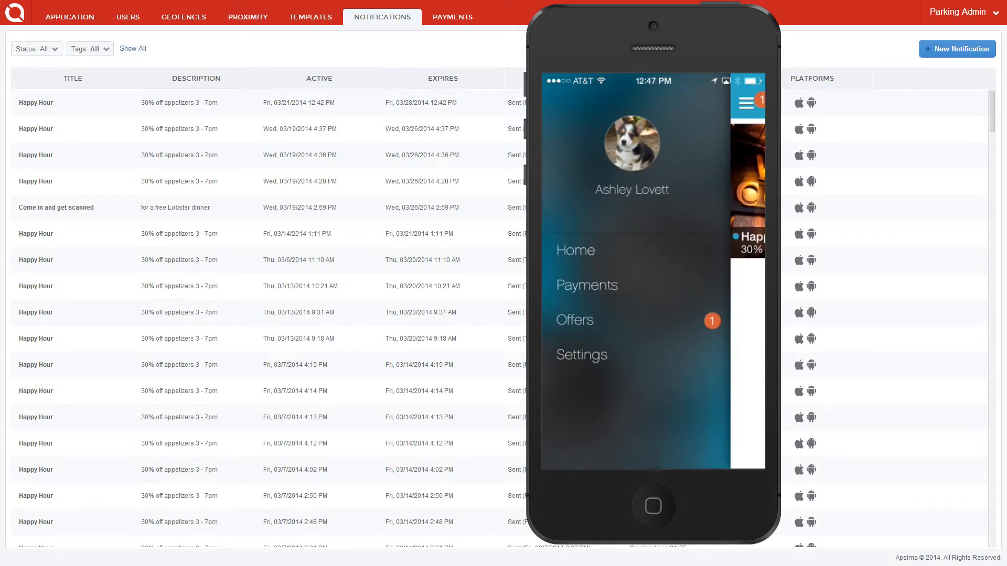
left_click(579, 355)
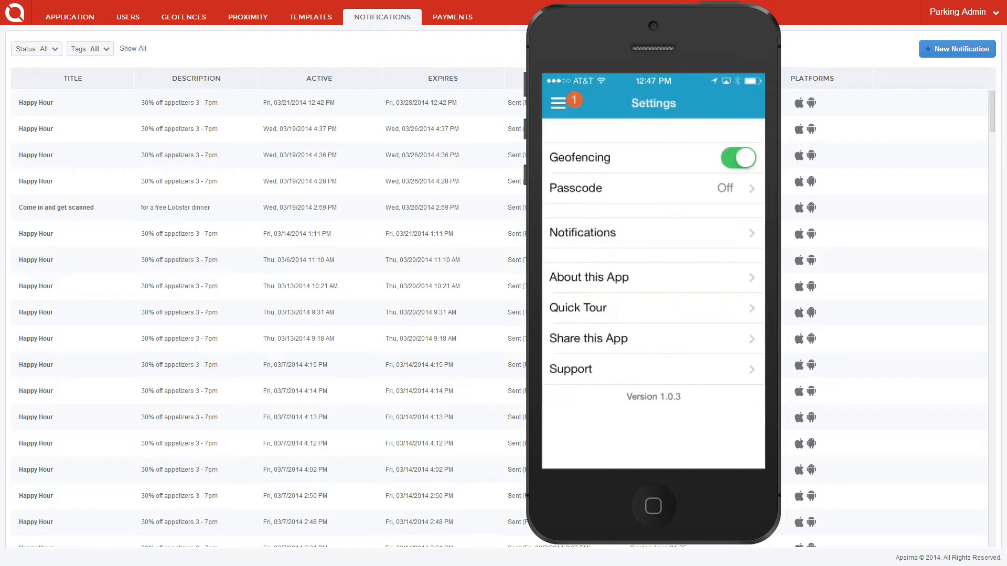
left_click(563, 101)
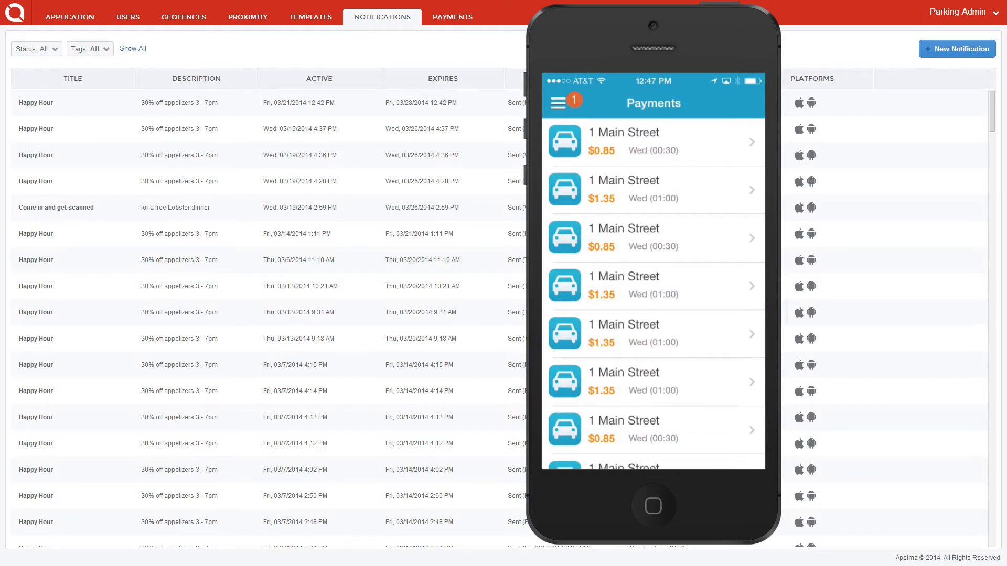
left_click(653, 140)
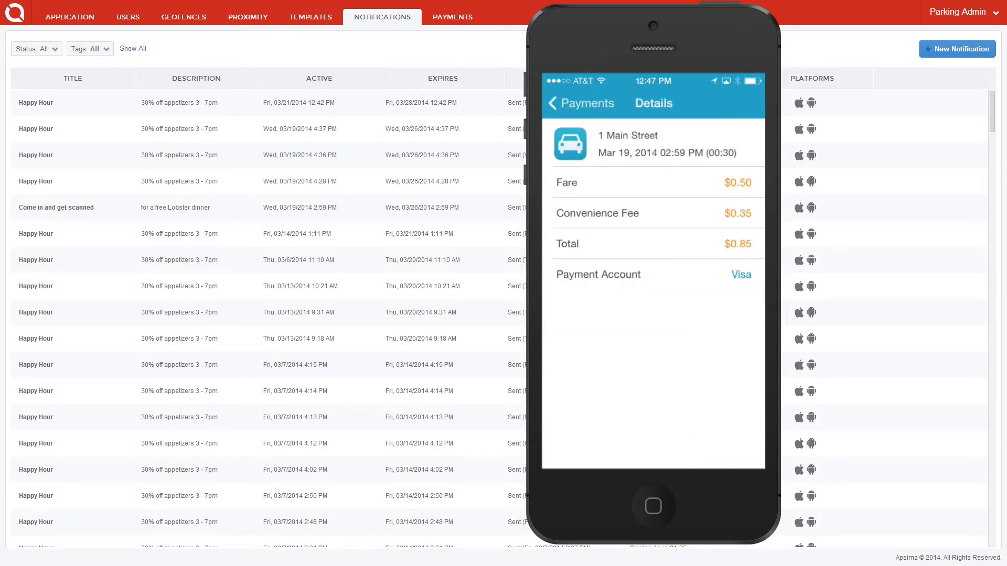
left_click(564, 103)
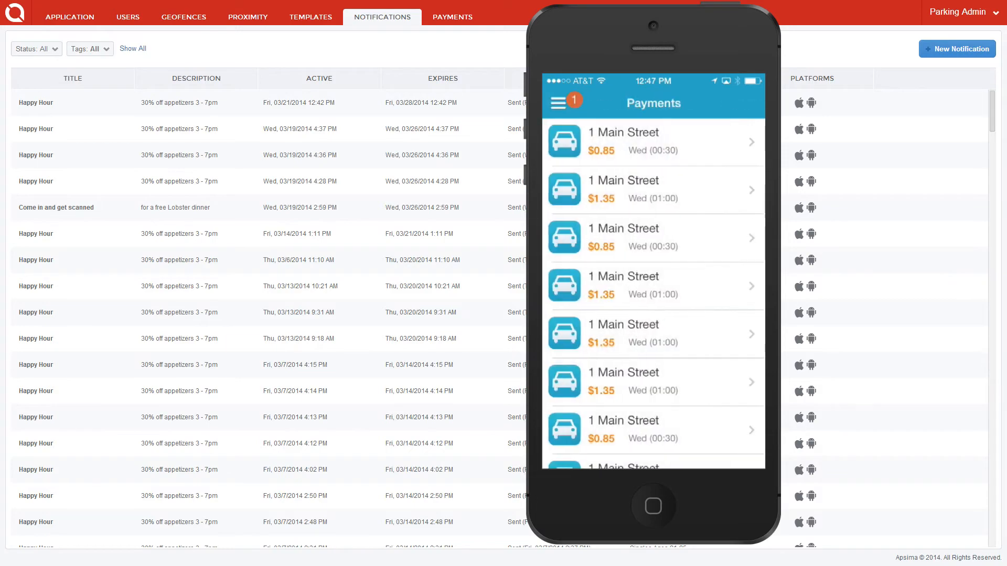
left_click(556, 101)
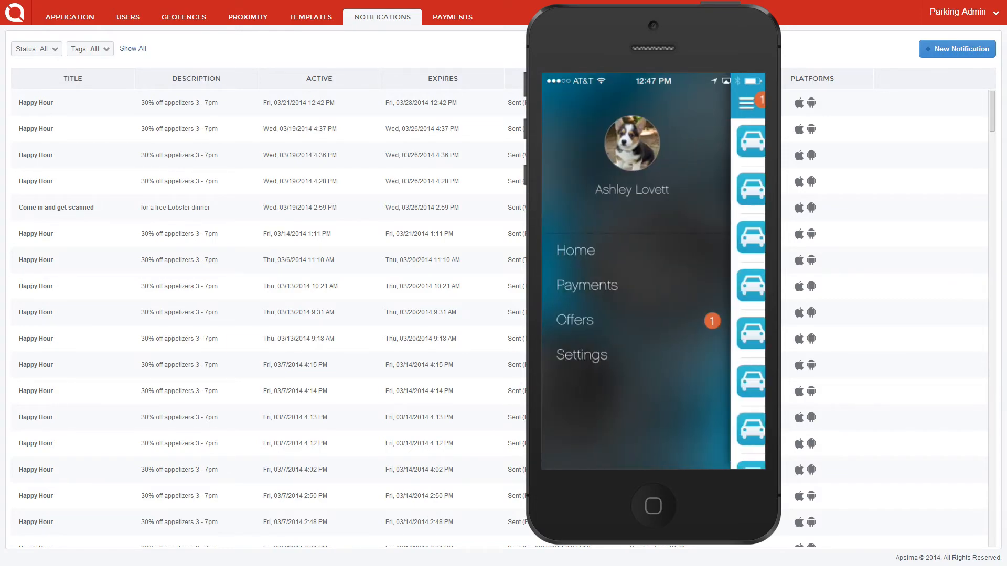